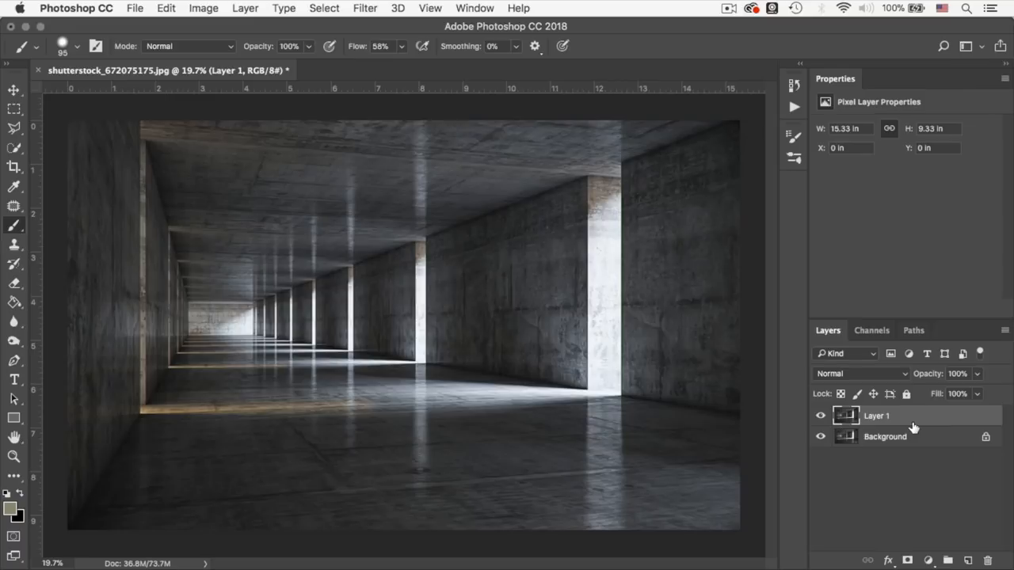
mouse_move(821, 436)
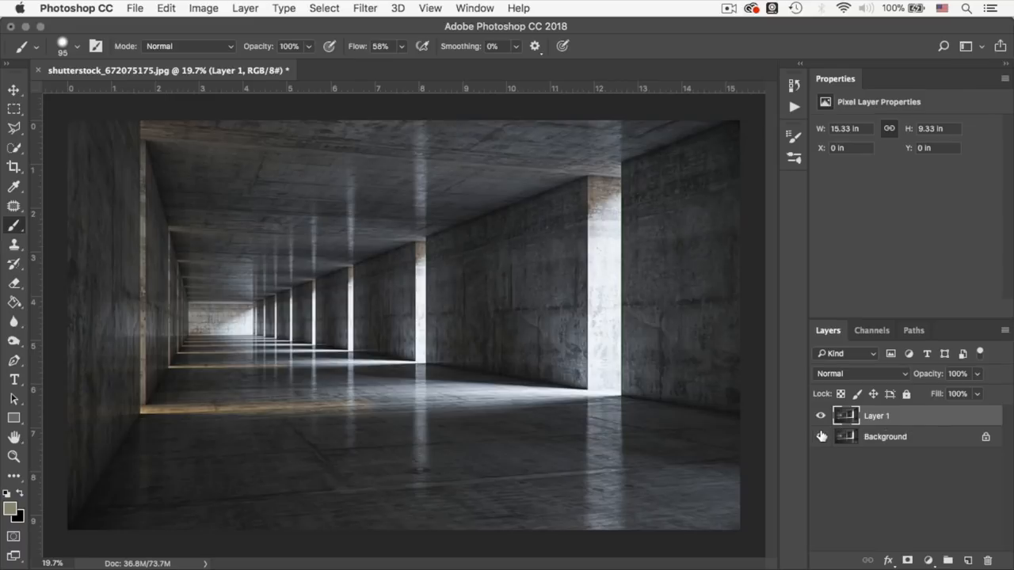
mouse_move(821, 436)
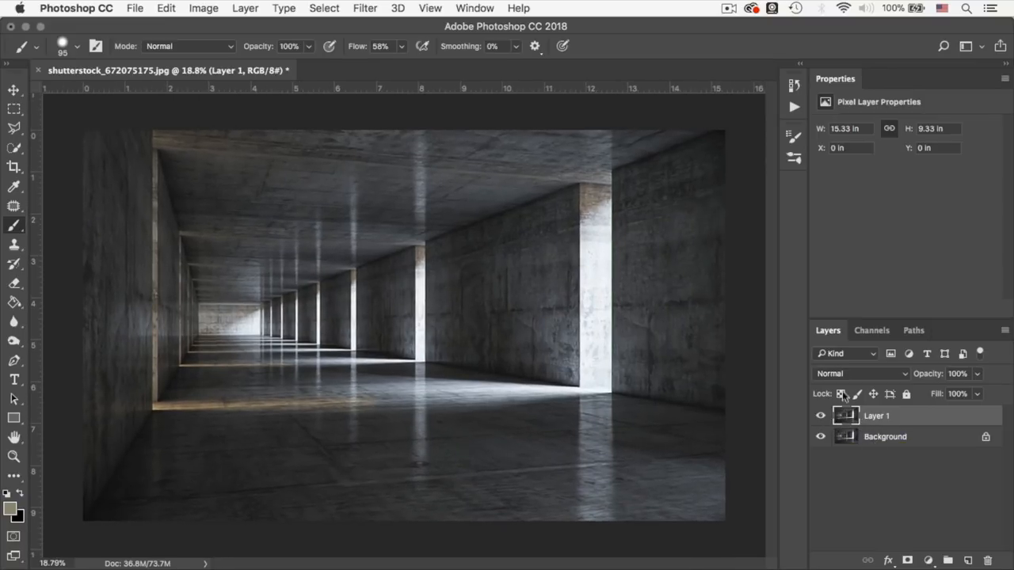
Open Filter > Blur Gallery > Path Blur on the duplicate tunnel layer
left_click(365, 8)
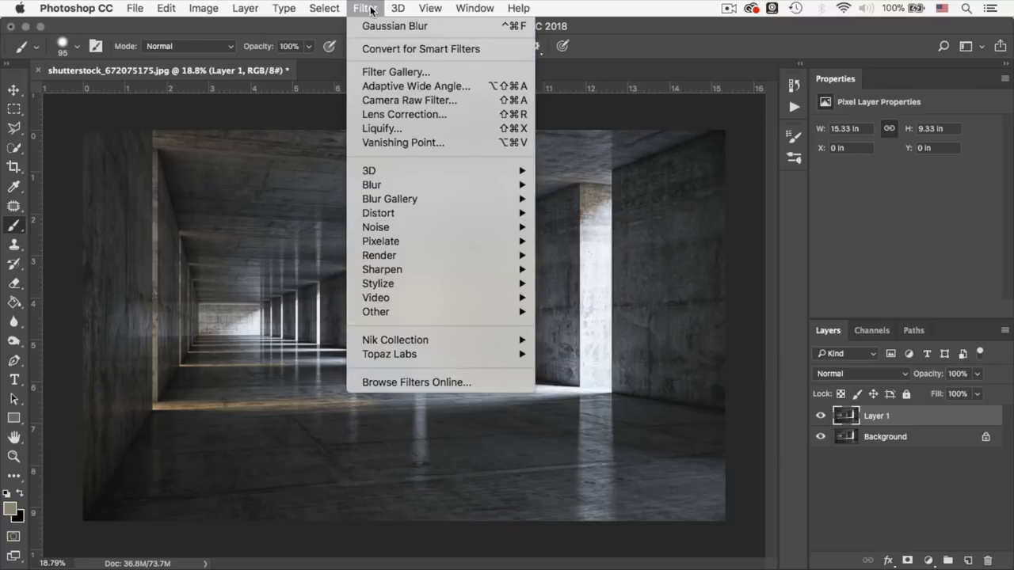
mouse_move(388, 199)
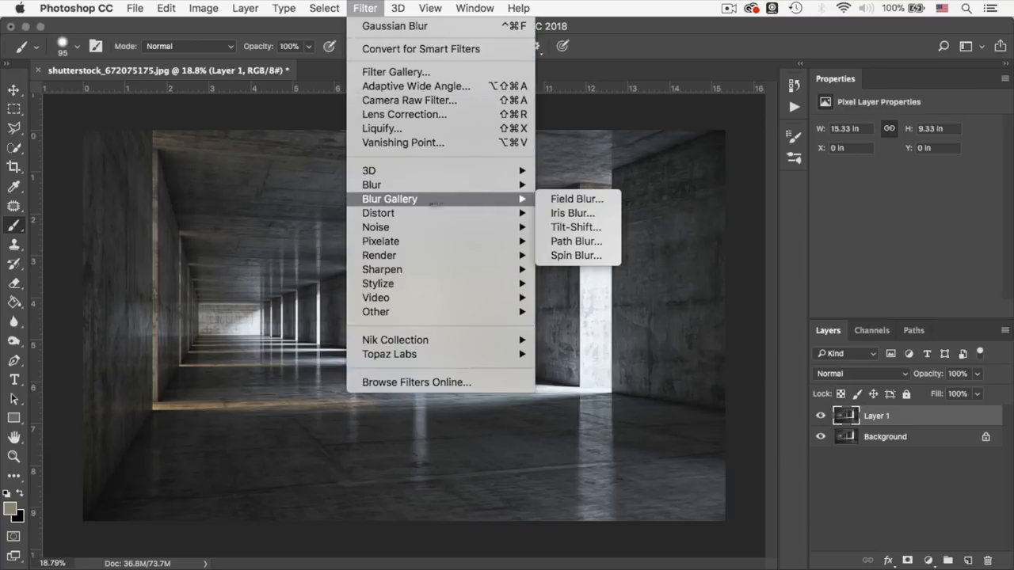
mouse_move(576, 241)
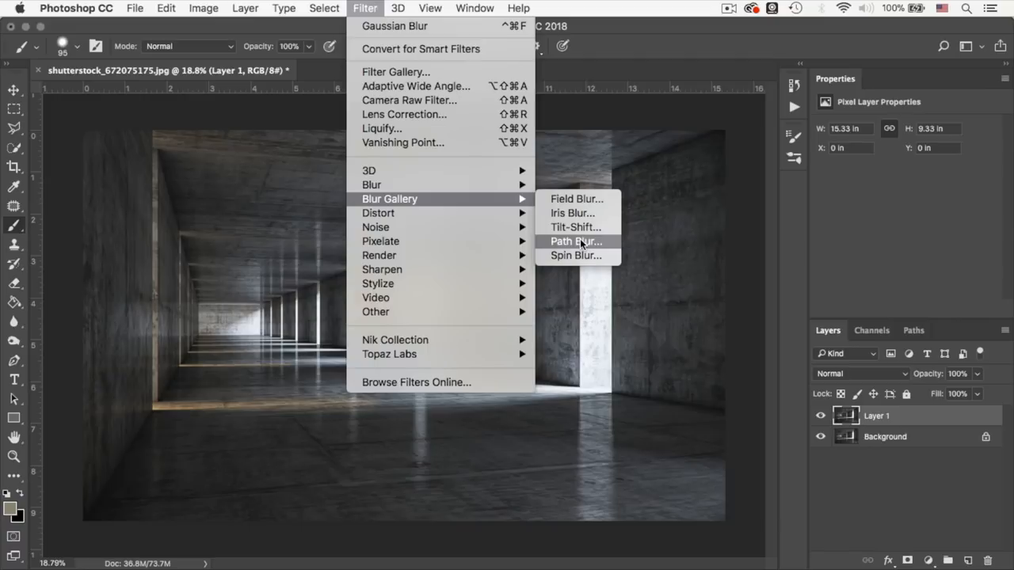
left_click(576, 241)
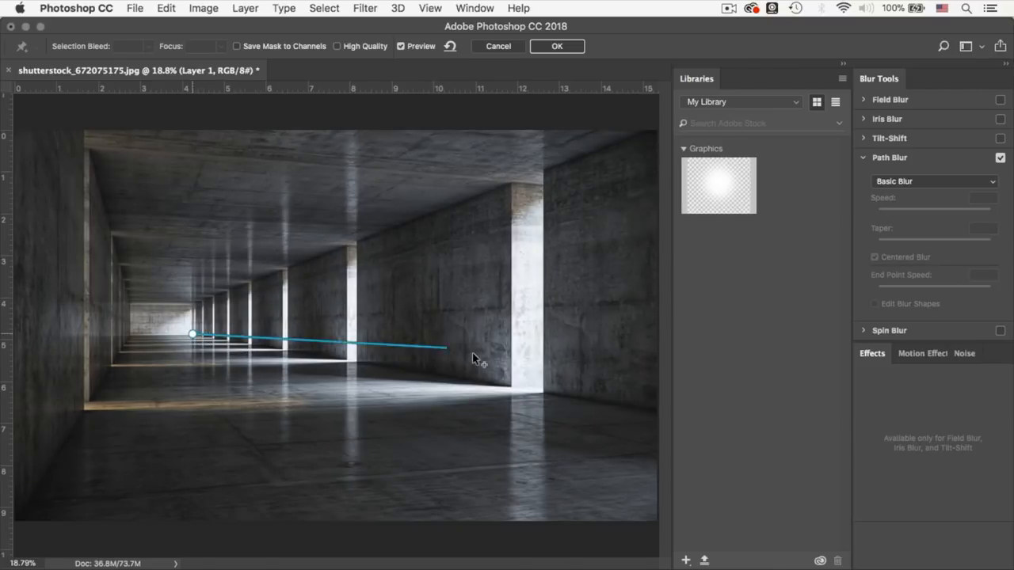
Draw four blur paths from the corridor's vanishing point toward the floor and lower right
left_click_drag(448, 347, 657, 414)
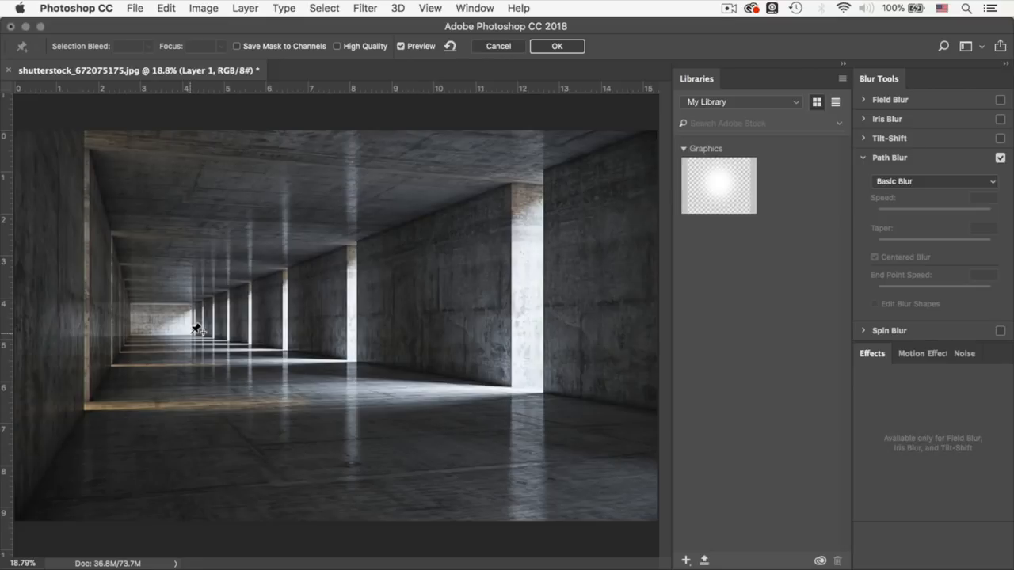
left_click_drag(192, 333, 658, 400)
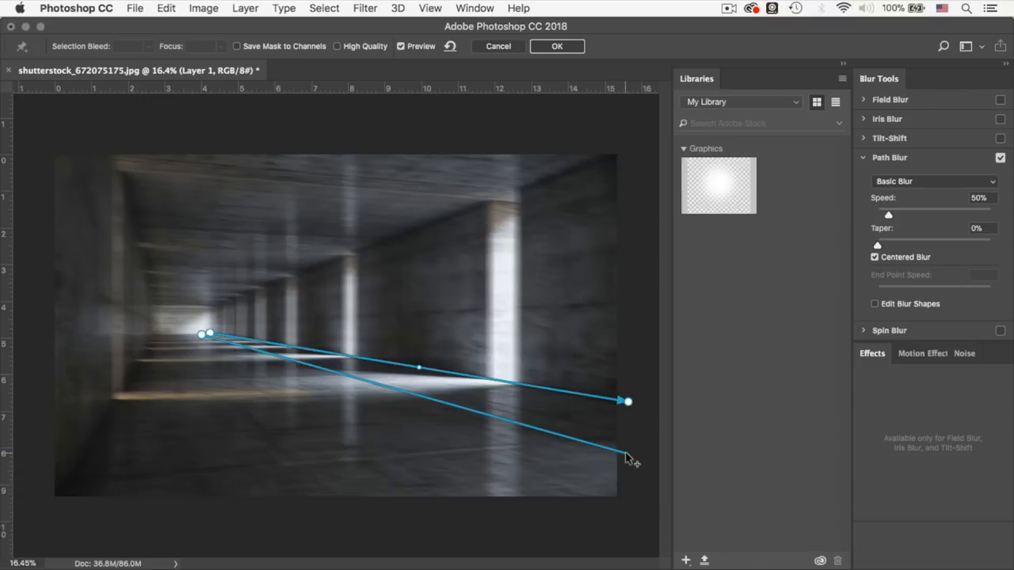
left_click_drag(627, 401, 627, 453)
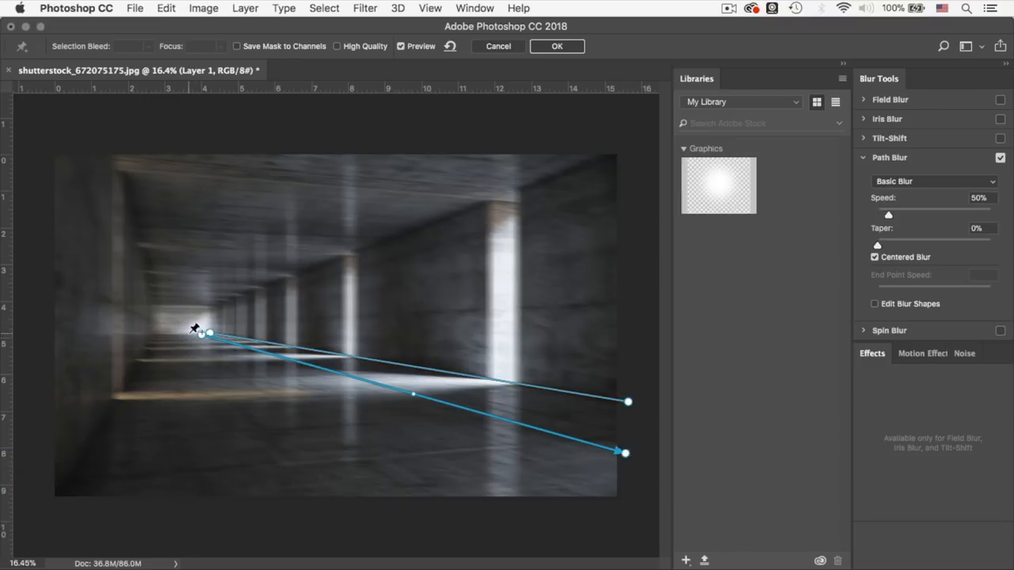
left_click_drag(204, 332, 572, 489)
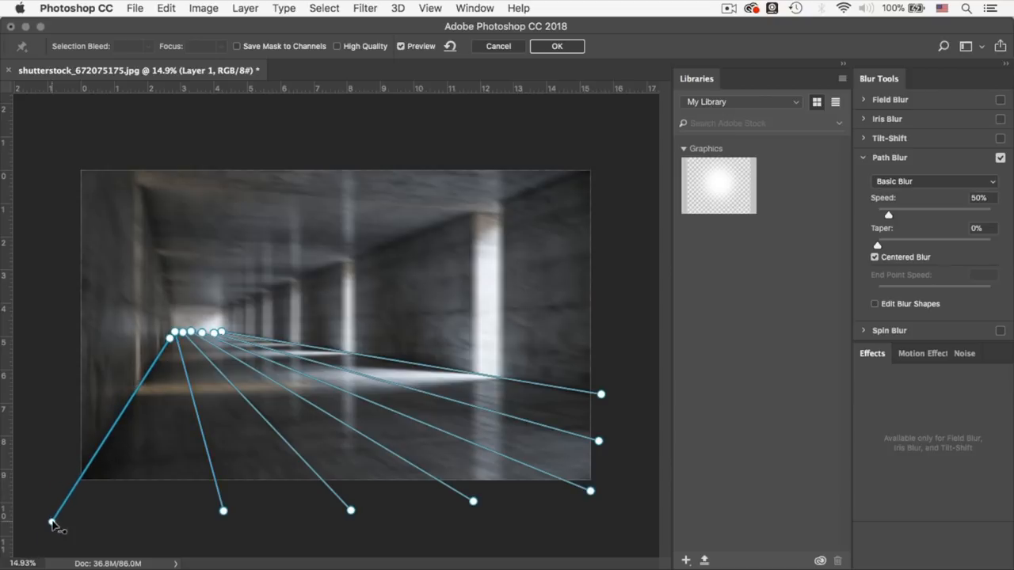
Draw two more blur paths, toward the upper left and the right edge
left_click_drag(55, 527, 121, 136)
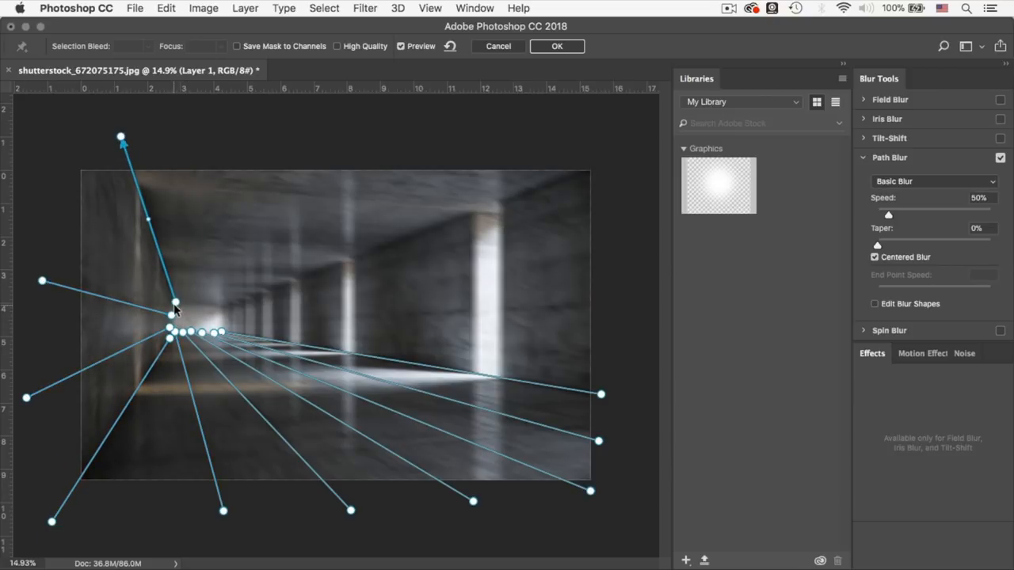
mouse_move(214, 277)
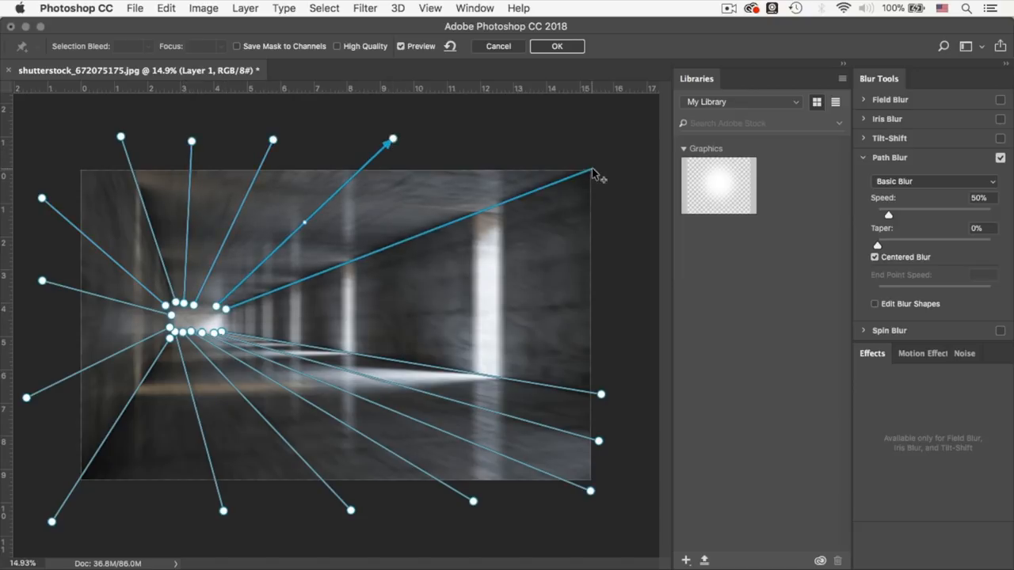
left_click_drag(594, 174, 609, 307)
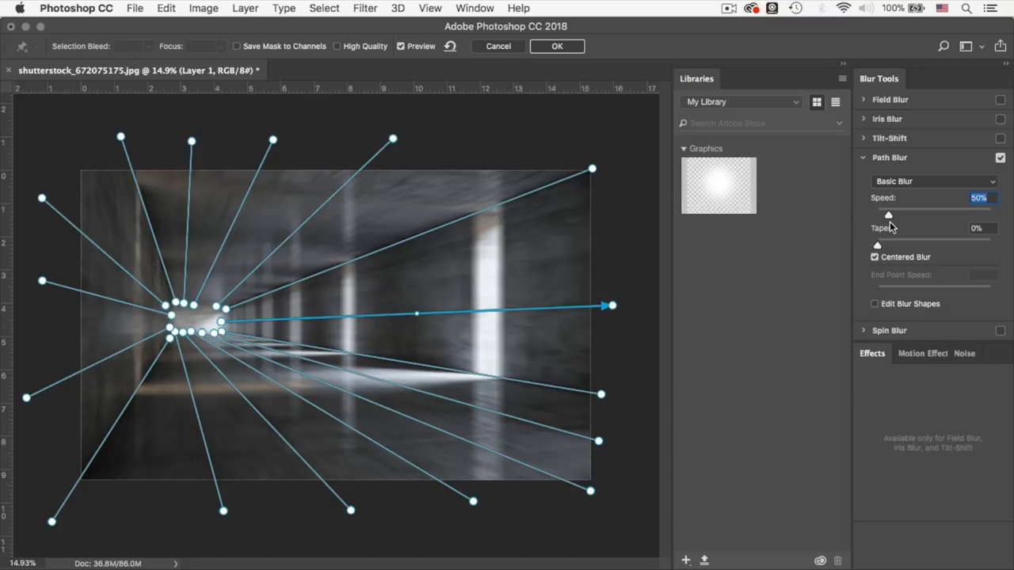
mouse_move(889, 220)
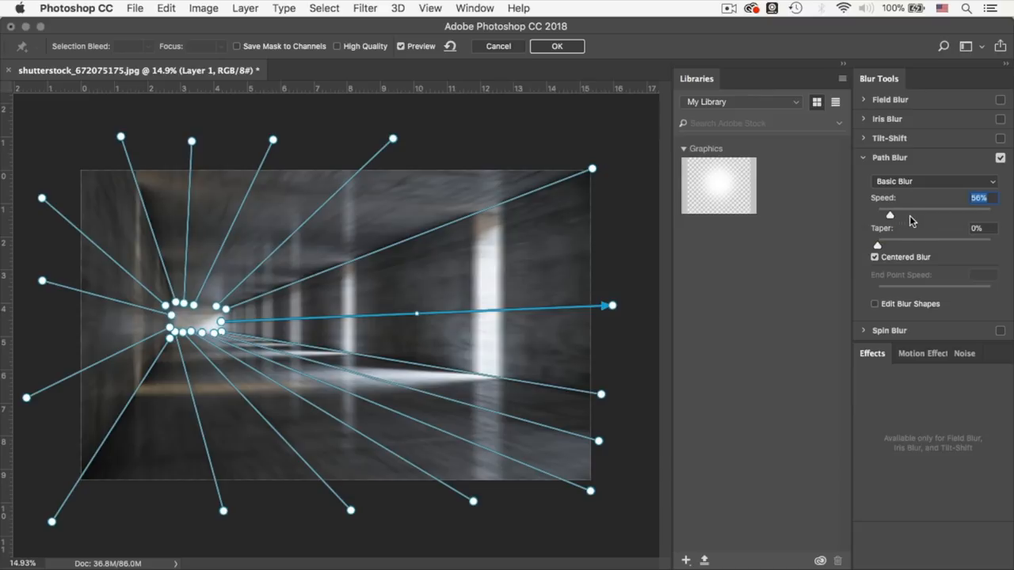
Raise the Path Blur Speed slider to 62%
left_click_drag(890, 214, 919, 215)
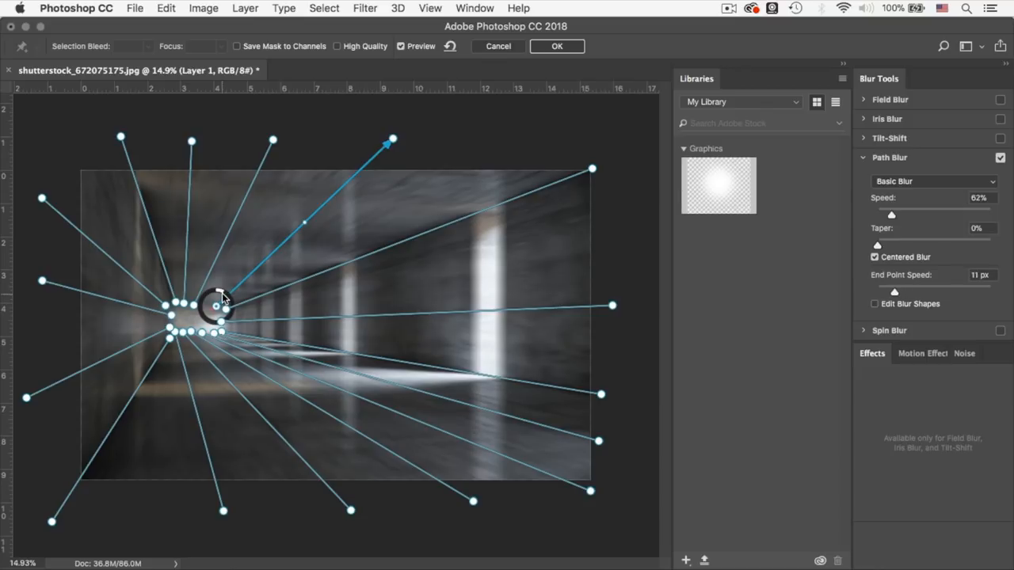
Adjust end point speed on the upper and top-right paths, then select the upper-left path
left_click_drag(894, 292, 889, 292)
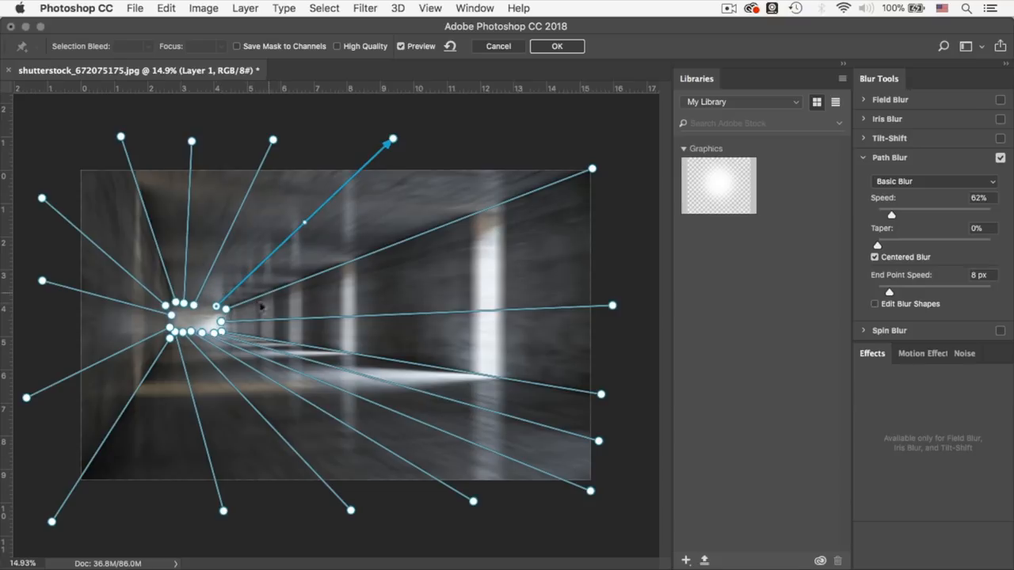
left_click_drag(889, 292, 928, 291)
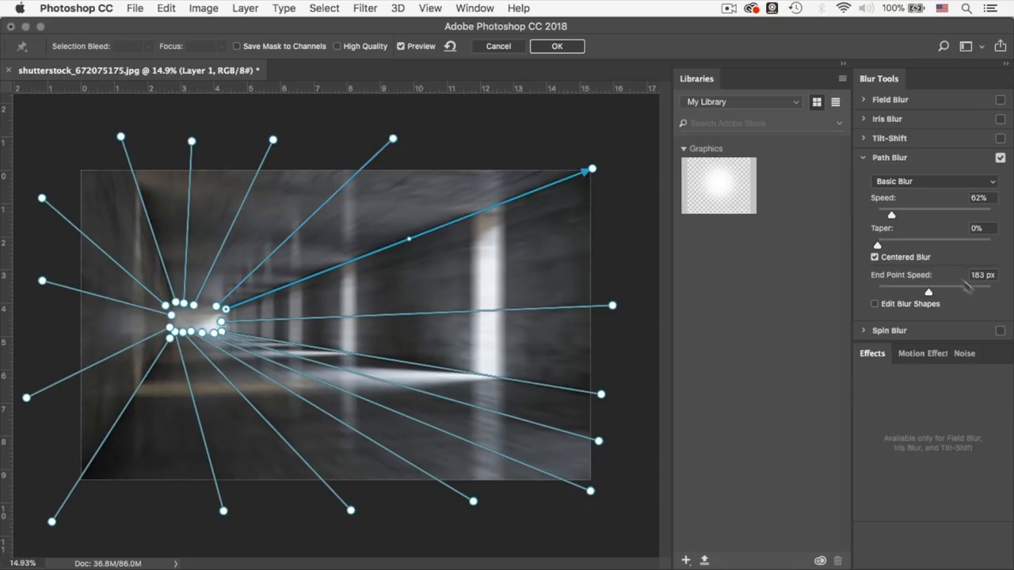
left_click(978, 275)
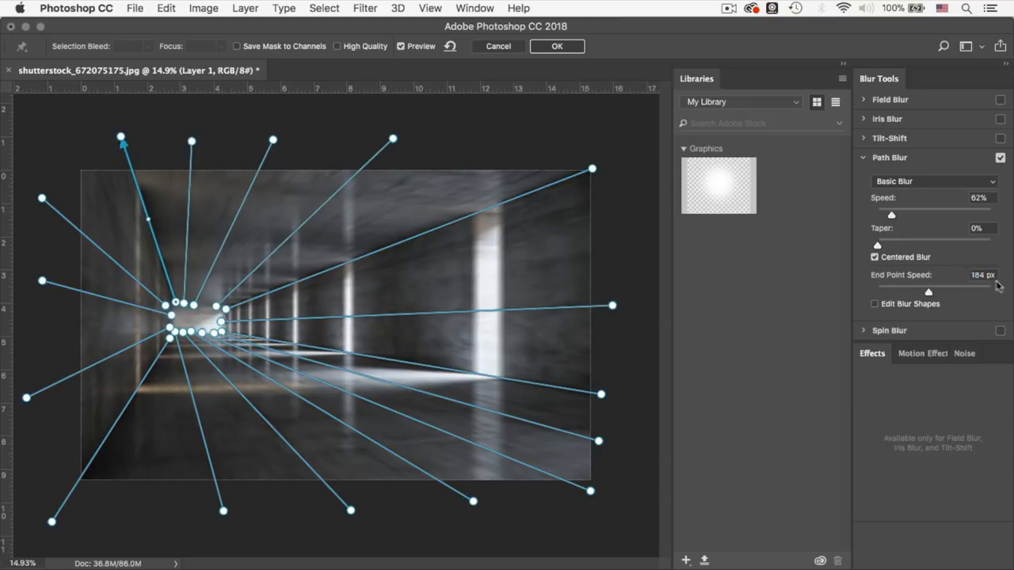
Lower the selected path's end point speed, enable High Quality, and apply the Path Blur
left_click_drag(926, 292, 875, 291)
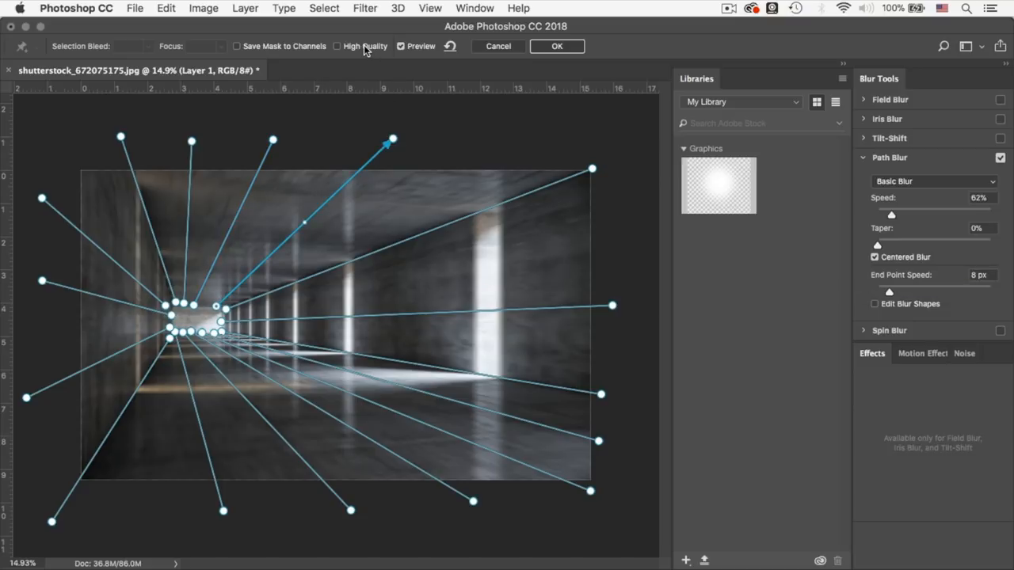
left_click(337, 46)
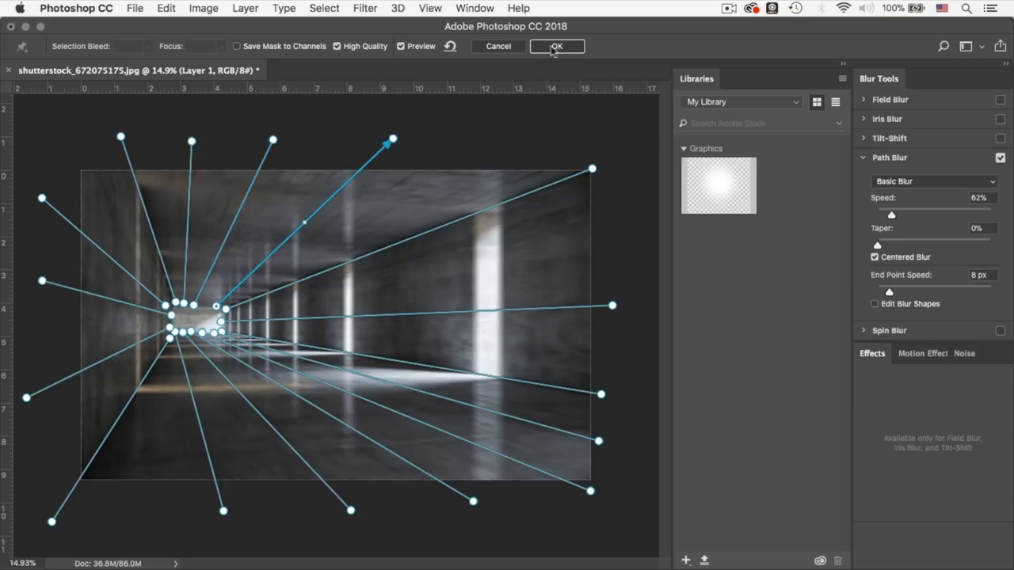
left_click(556, 46)
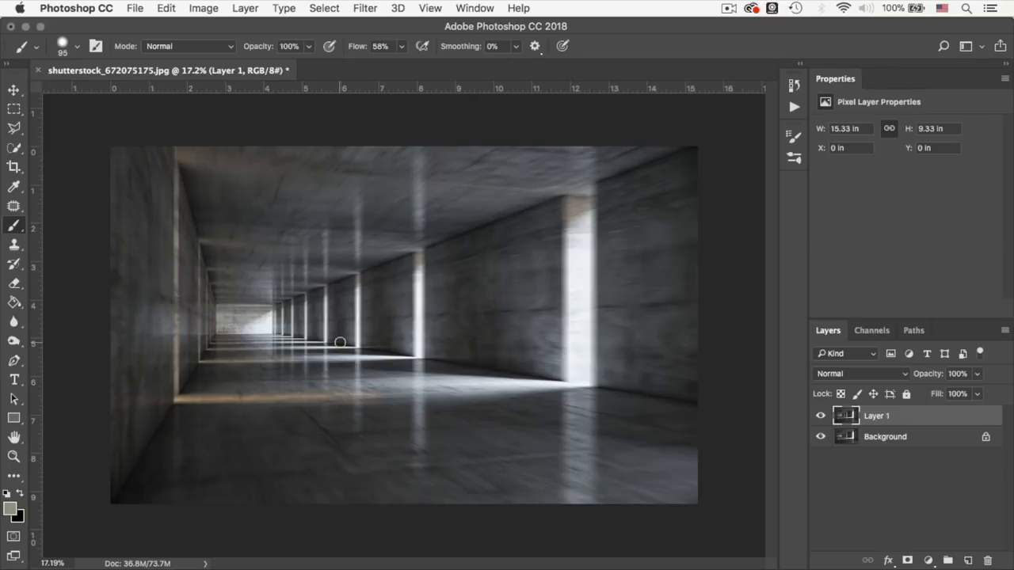
mouse_move(715, 184)
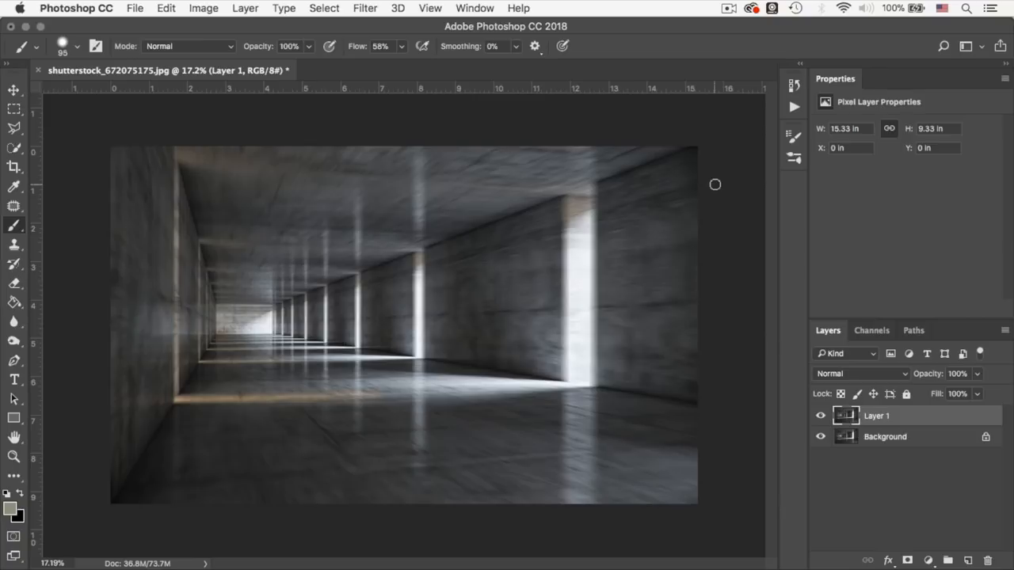
Wait for the Path Blur render and return to the main workspace
left_click(364, 8)
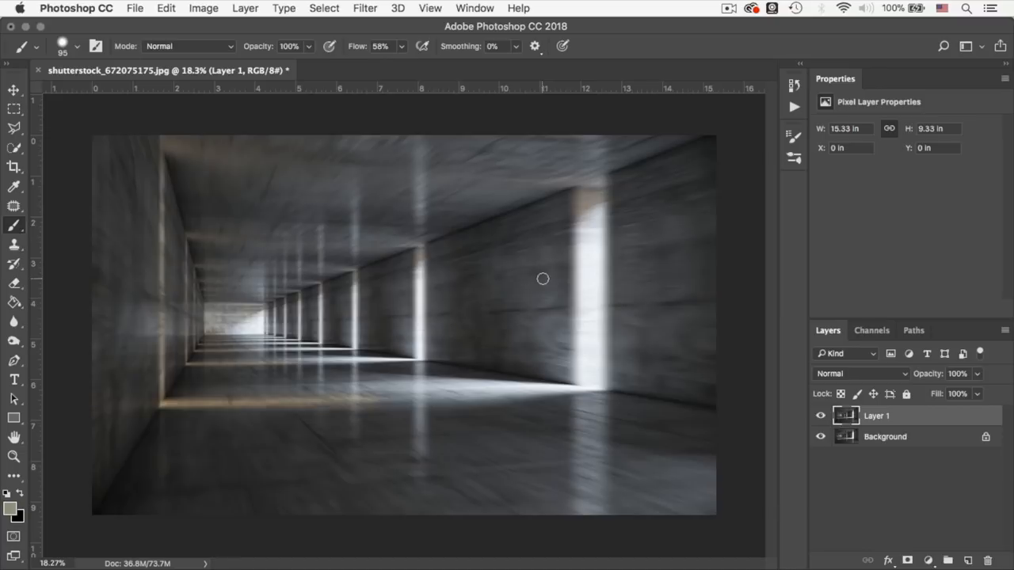
mouse_move(954, 508)
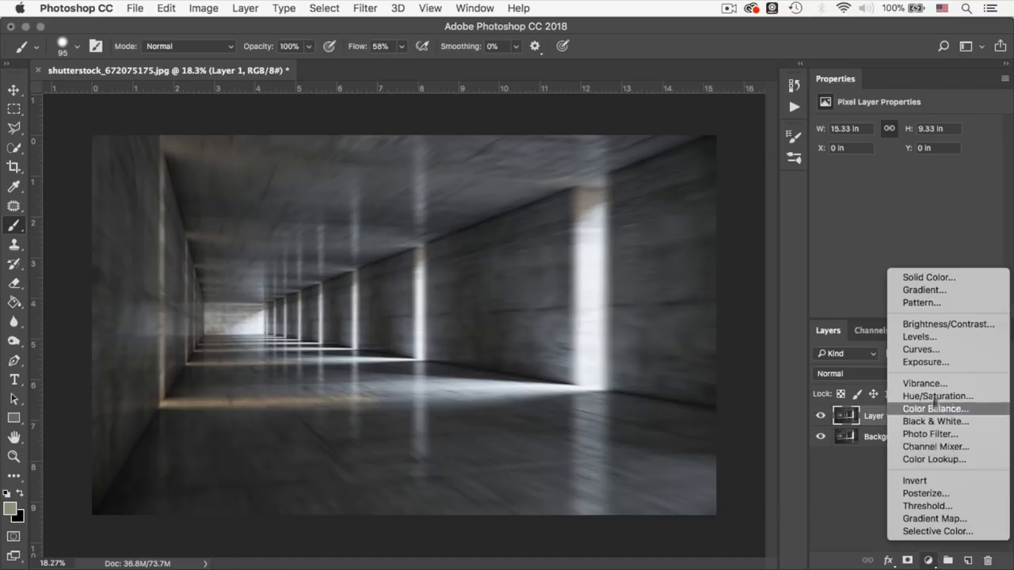
Add a Medium Contrast Curves layer at 70% opacity and toggle it to compare
left_click(921, 349)
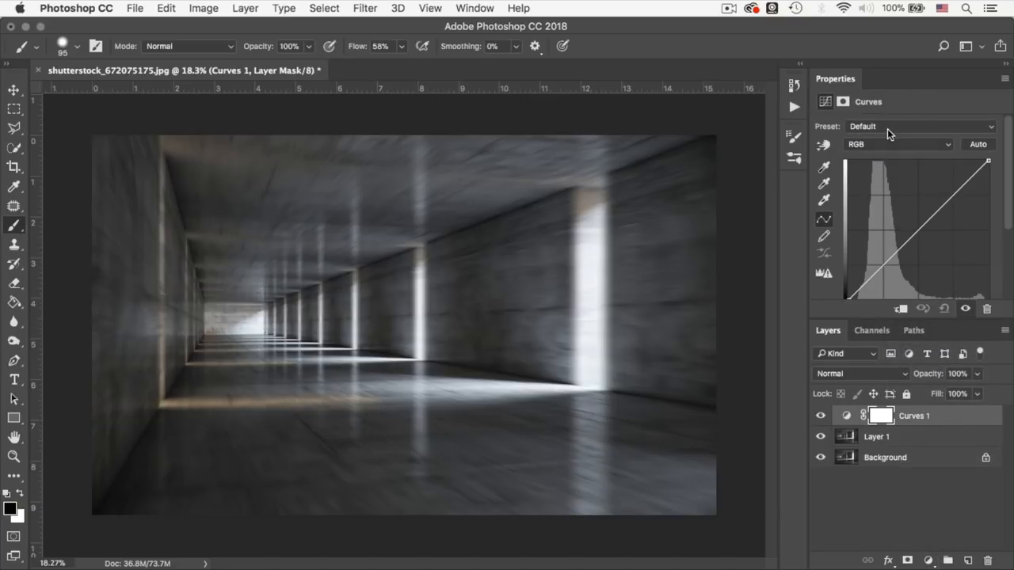
left_click(918, 126)
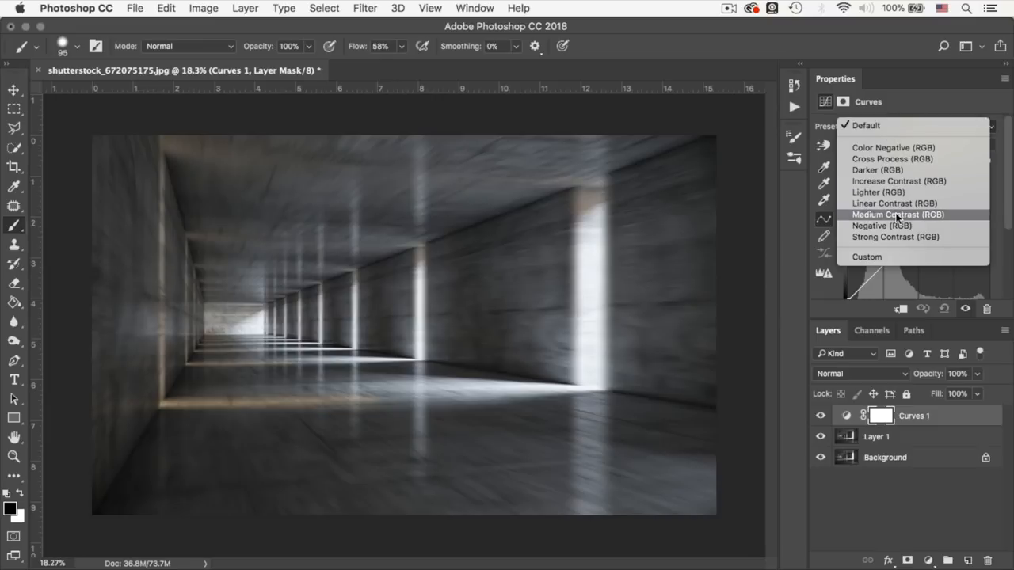
left_click(897, 215)
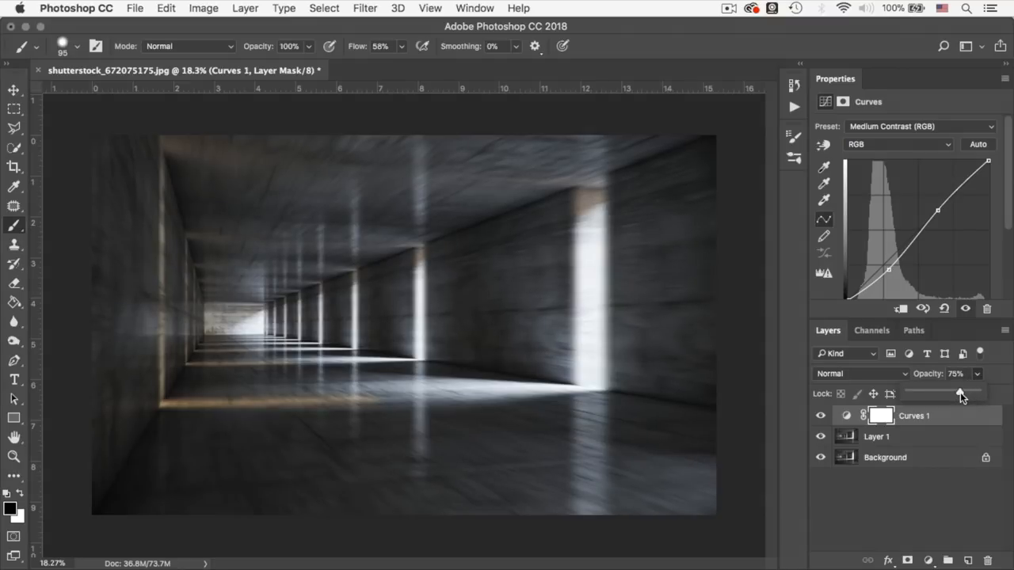
left_click_drag(961, 393, 956, 394)
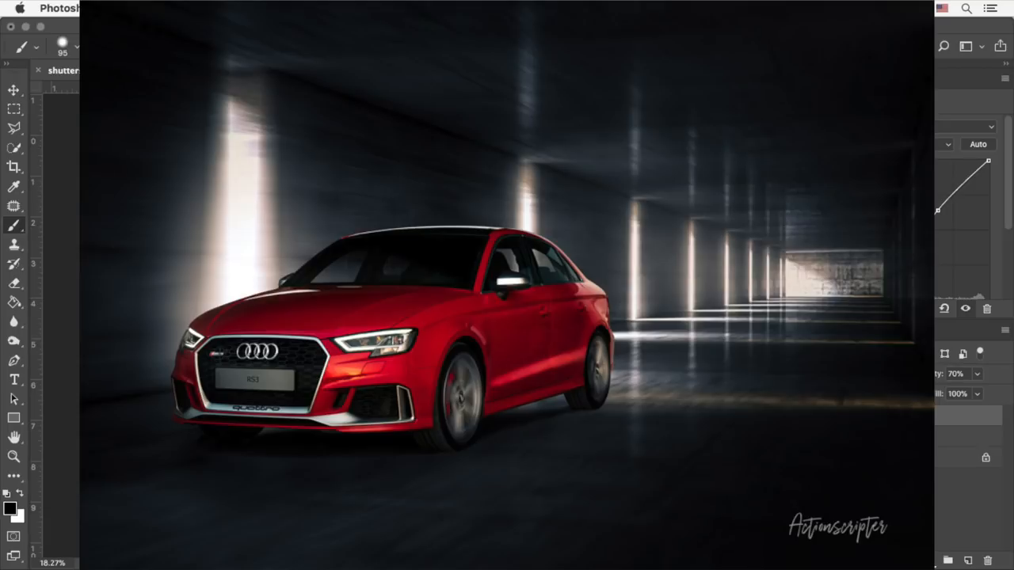
left_click(820, 437)
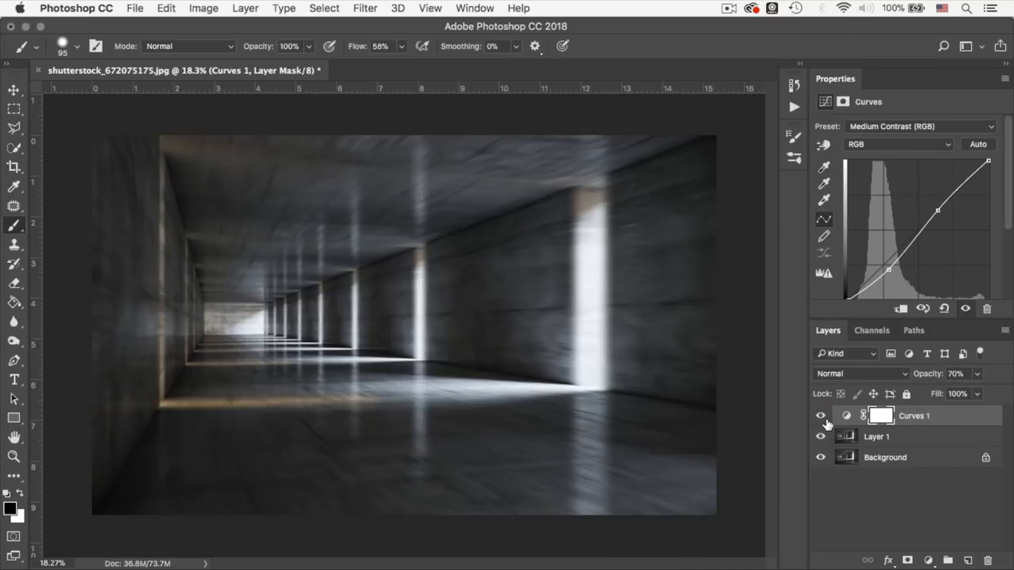